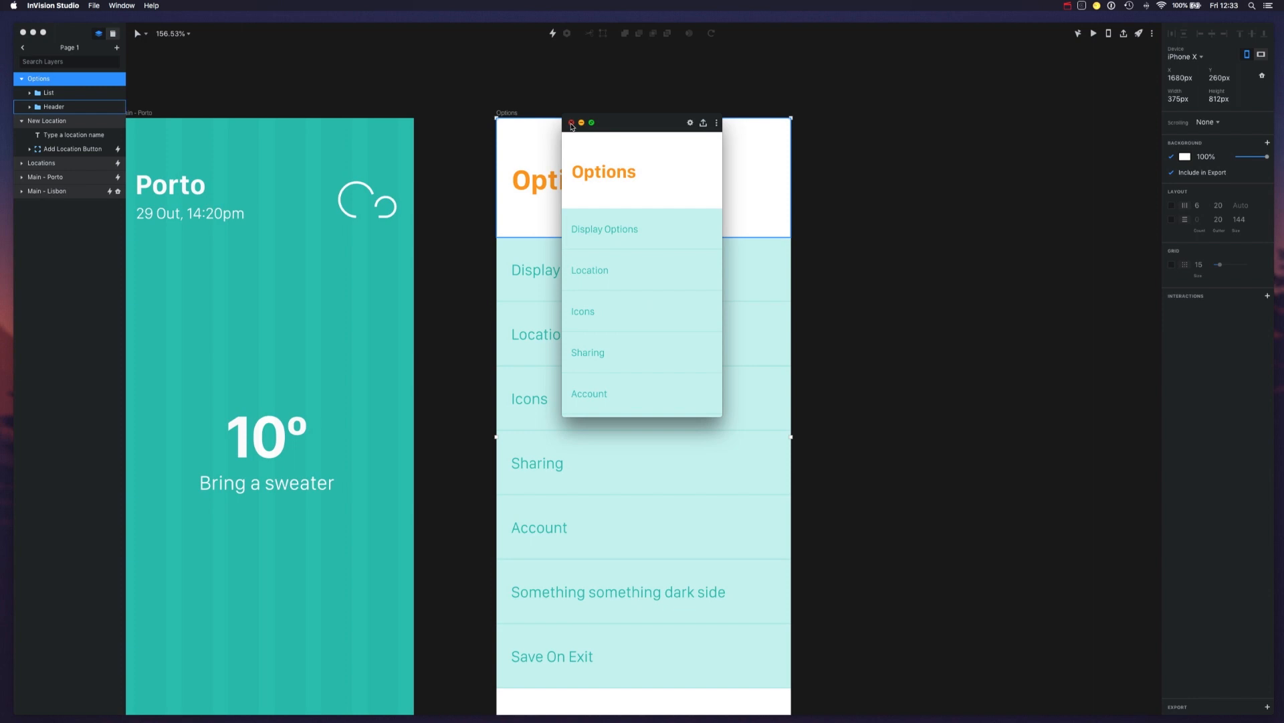
Step: Close the preview and select the Header group's background rectangle and Options title layers
left_click(570, 123)
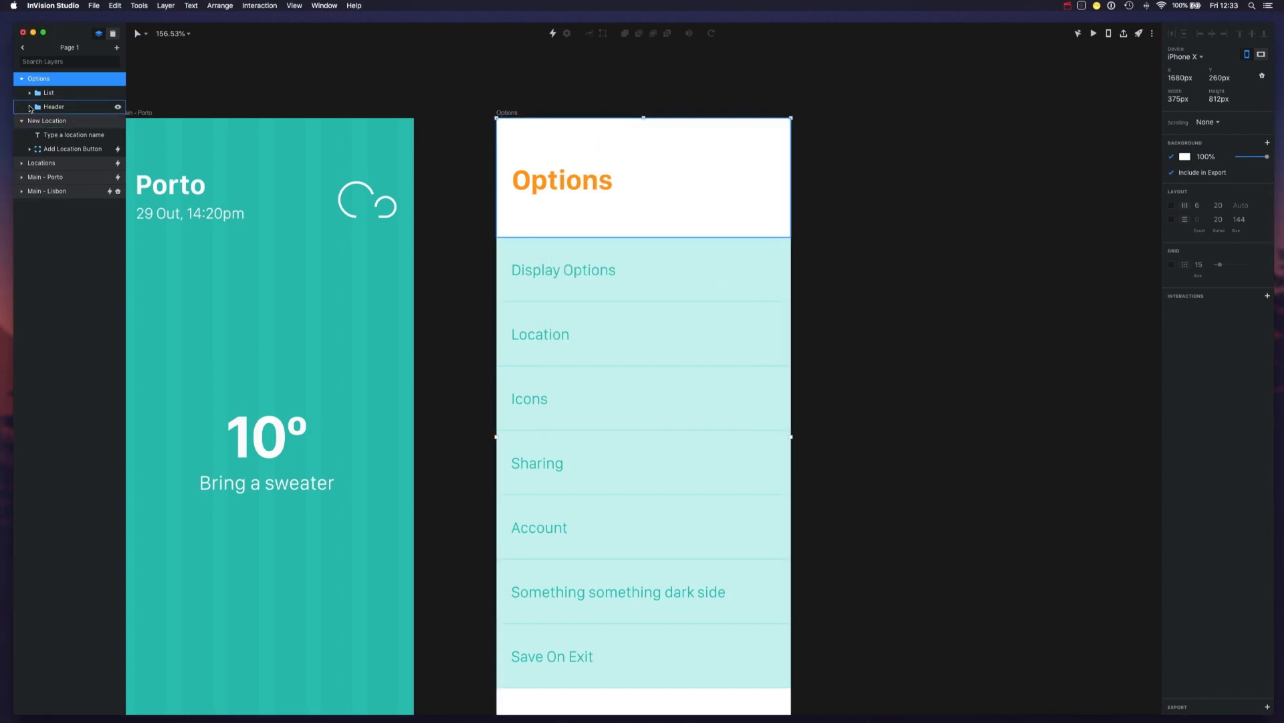
left_click(31, 106)
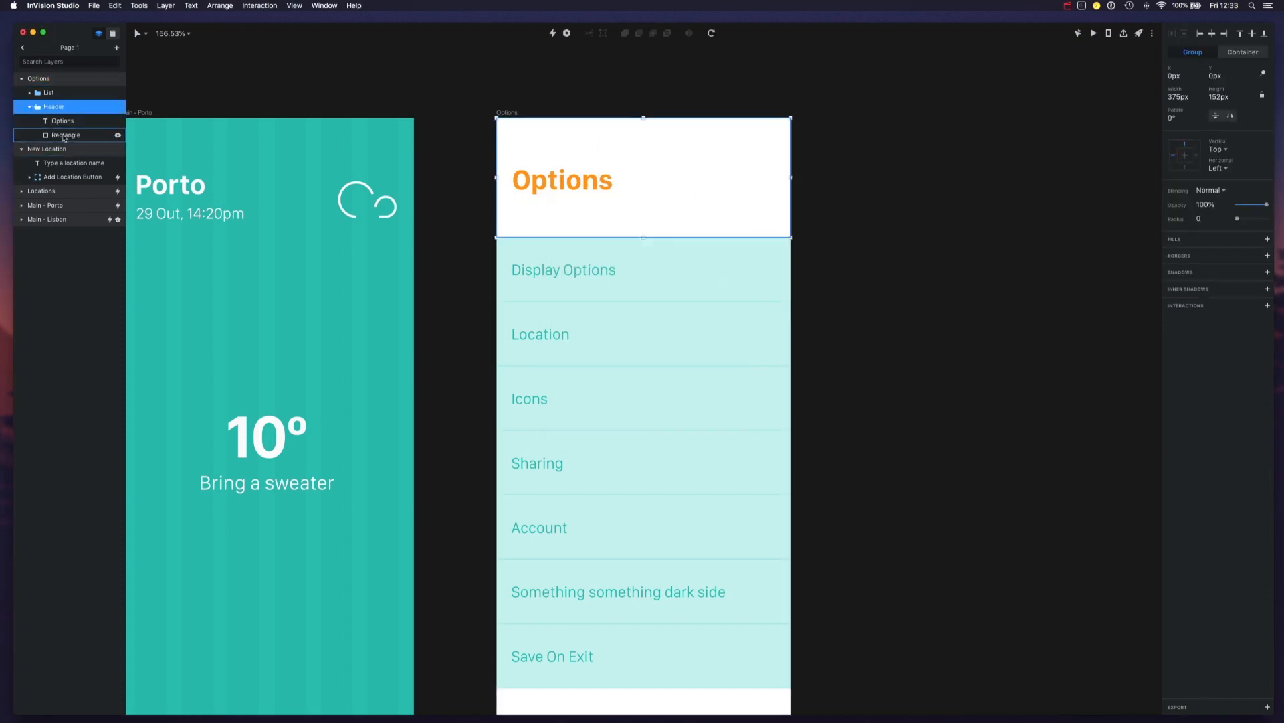
left_click(62, 121)
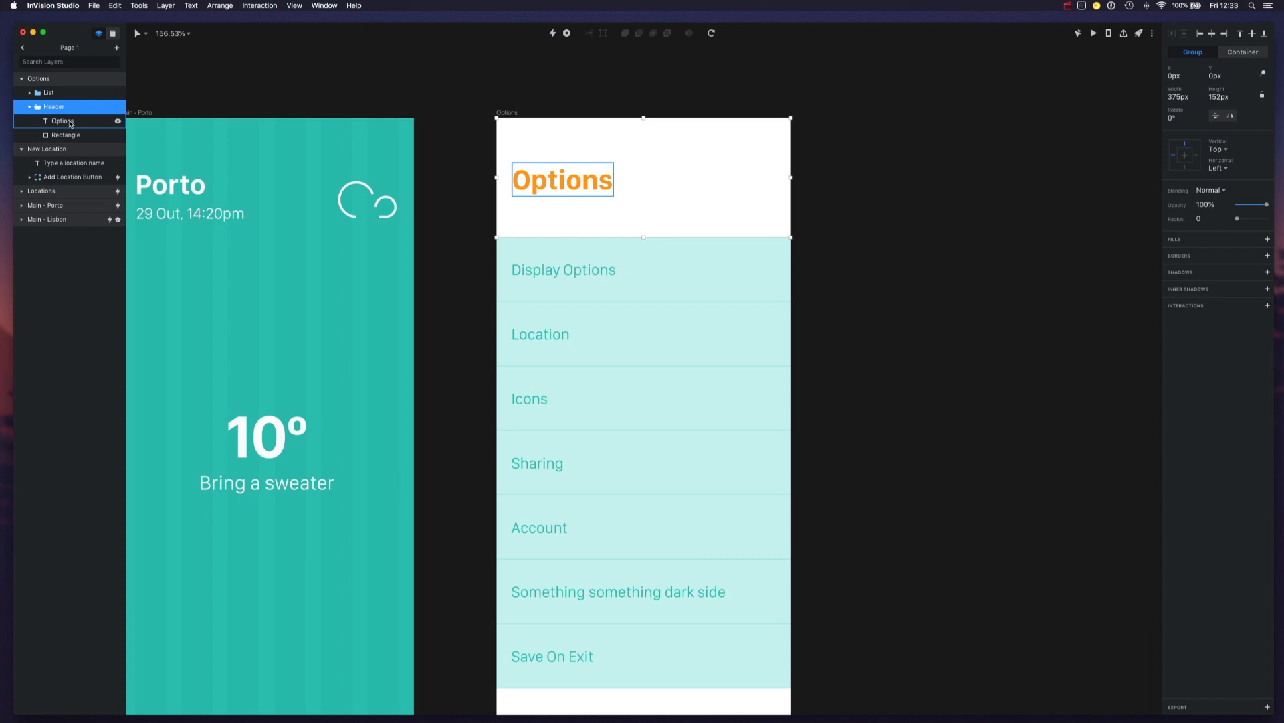
left_click(64, 134)
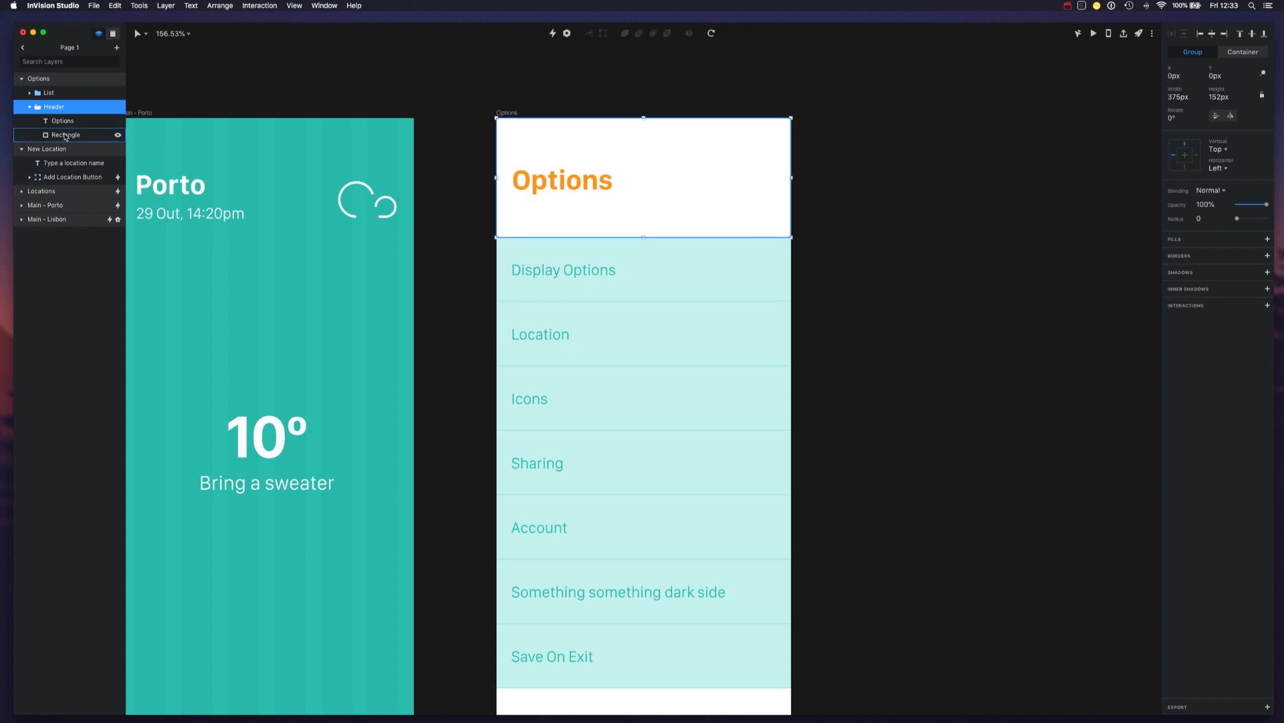
left_click(65, 134)
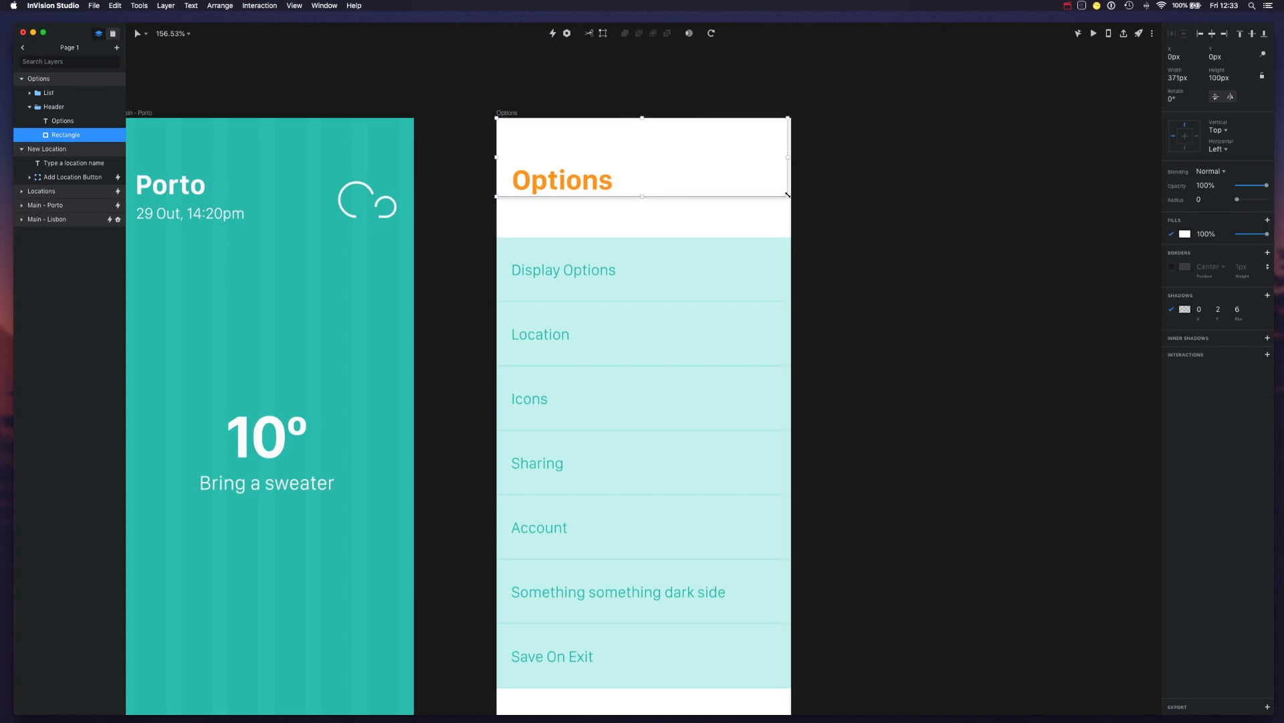
left_click_drag(787, 196, 796, 237)
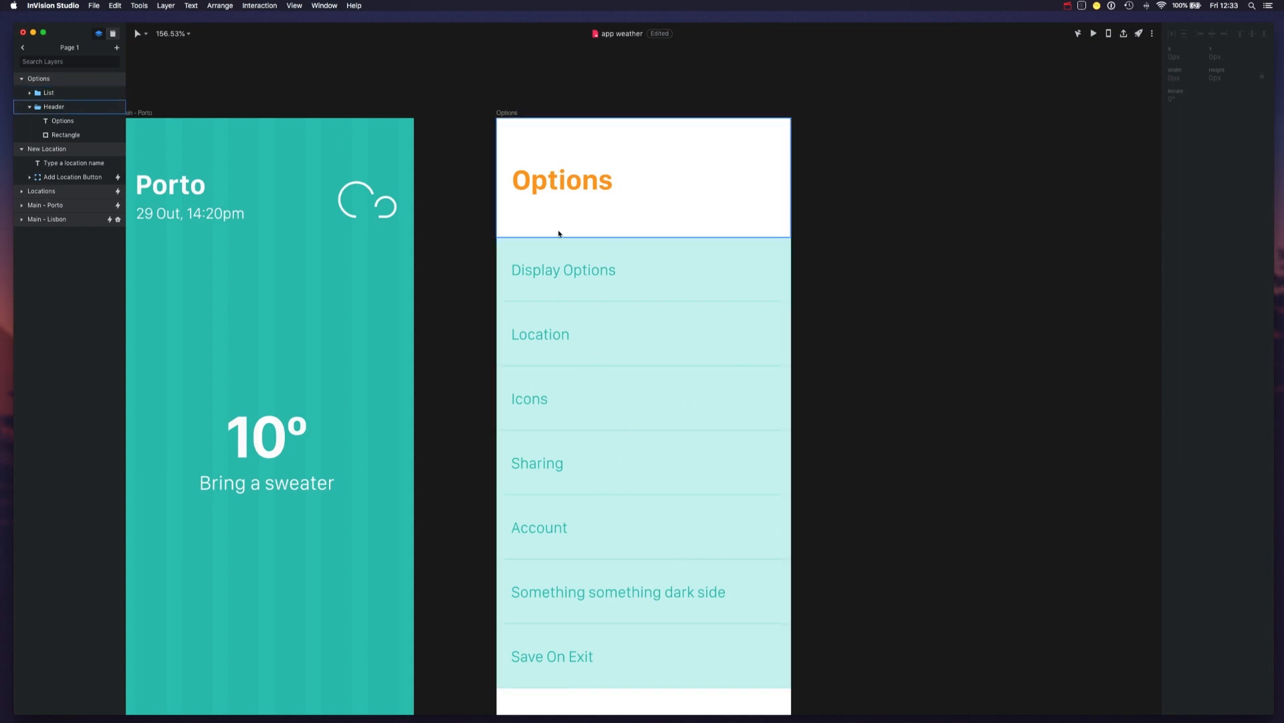
mouse_move(584, 201)
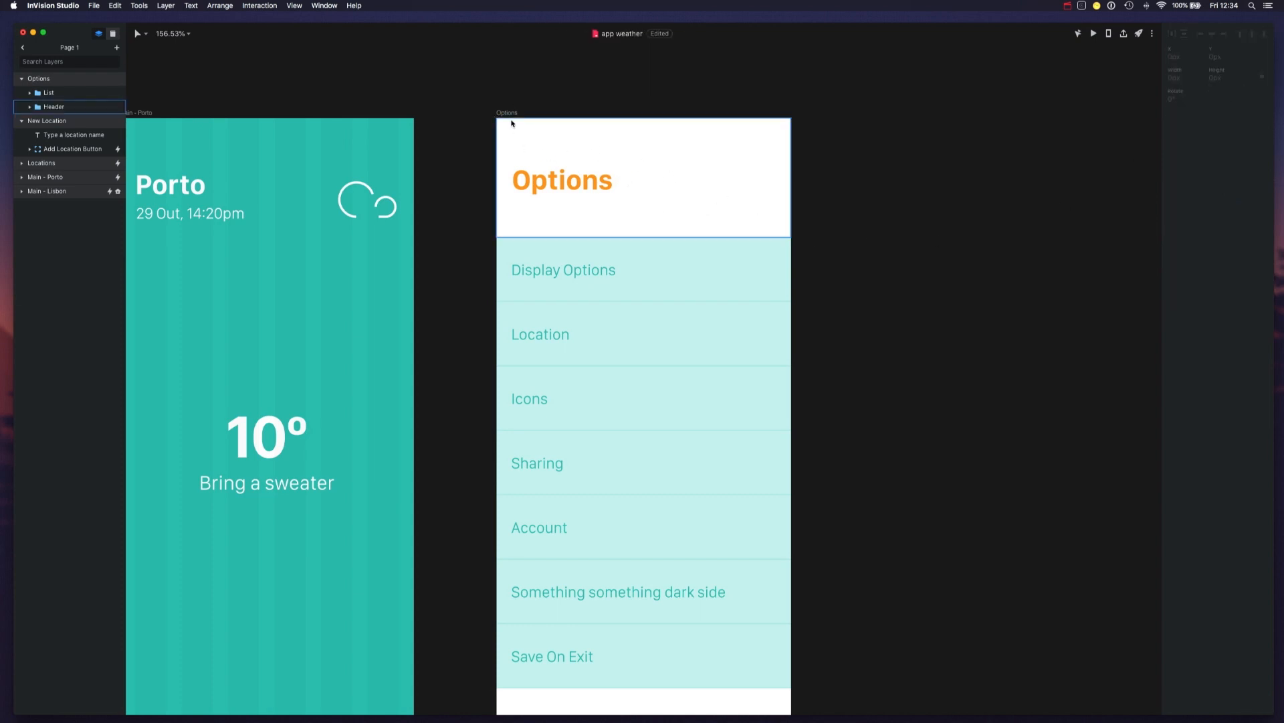
Step: Set the Options artboard's Scrolling option to Vertical
left_click(33, 78)
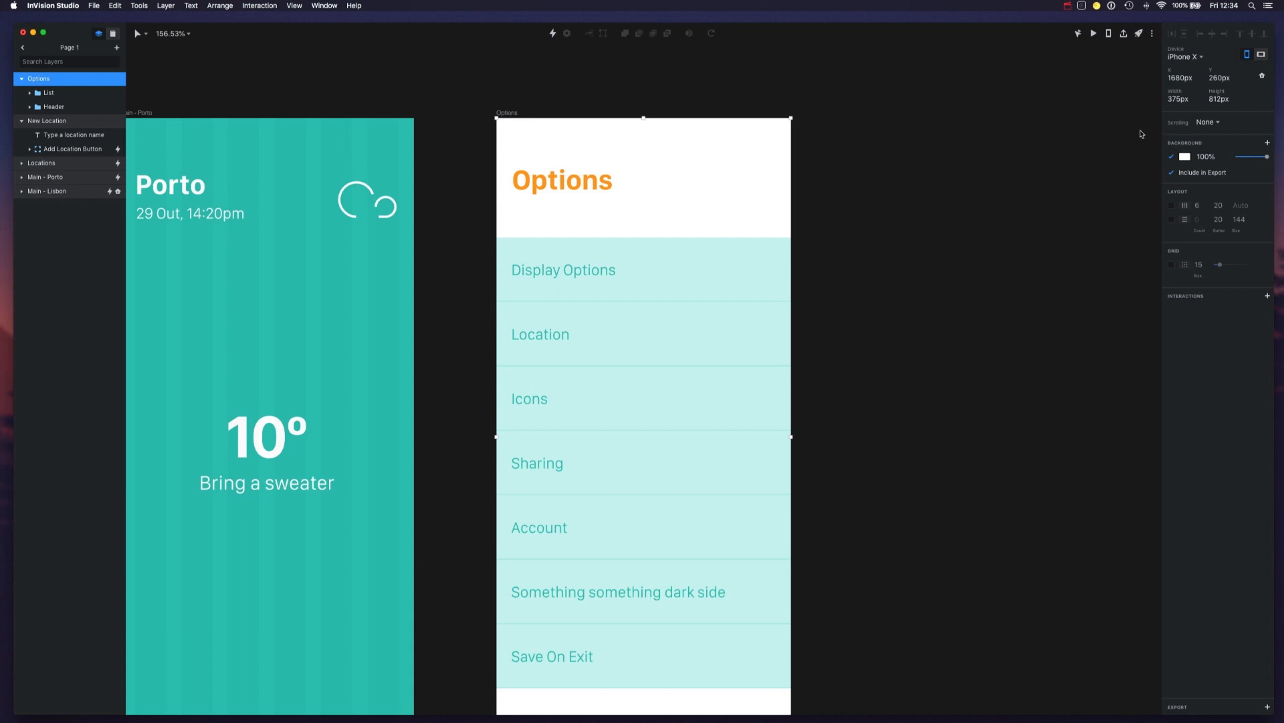
left_click(1208, 122)
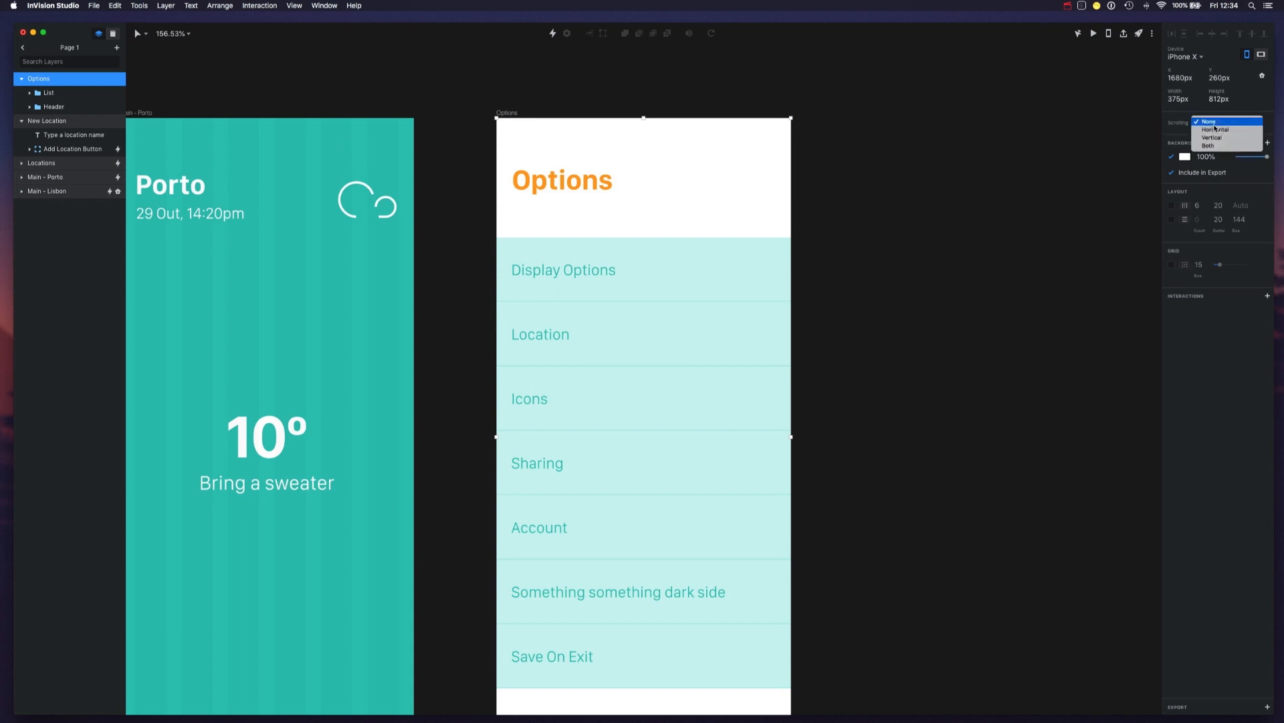
left_click(1209, 134)
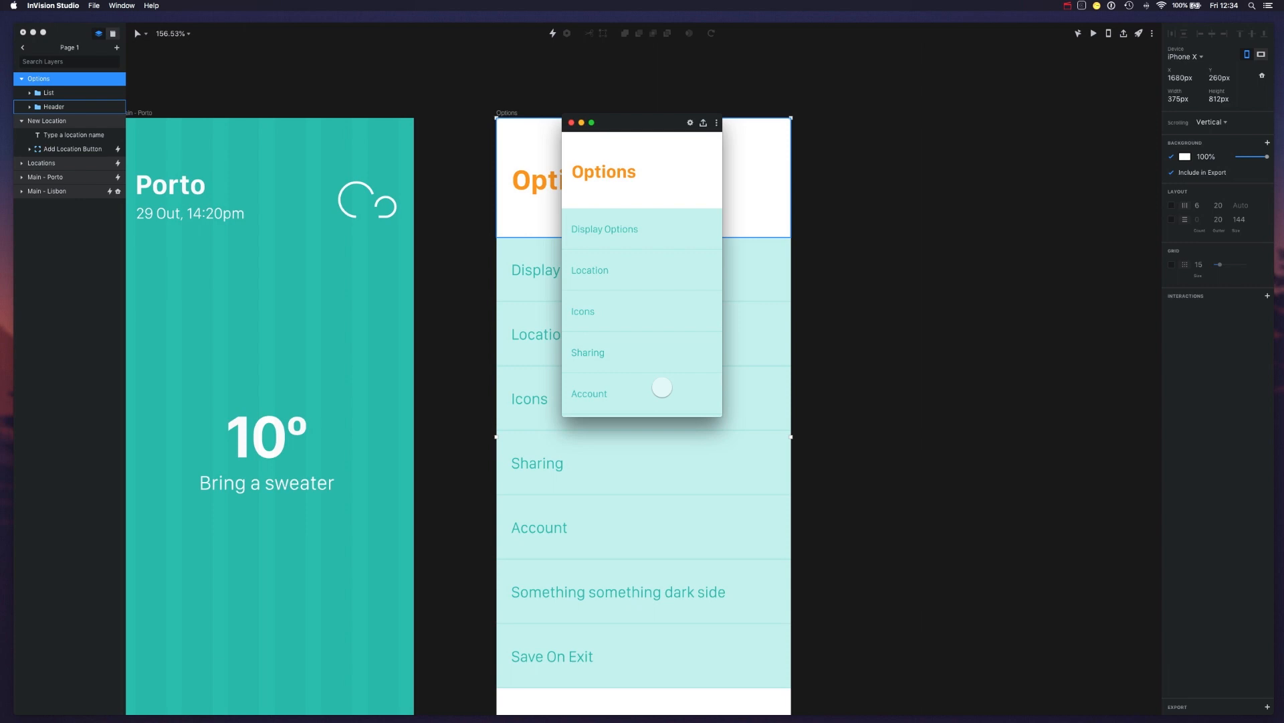
Step: Scroll the Options screen in preview, watching the header scroll away, then close it
scroll("down", 3)
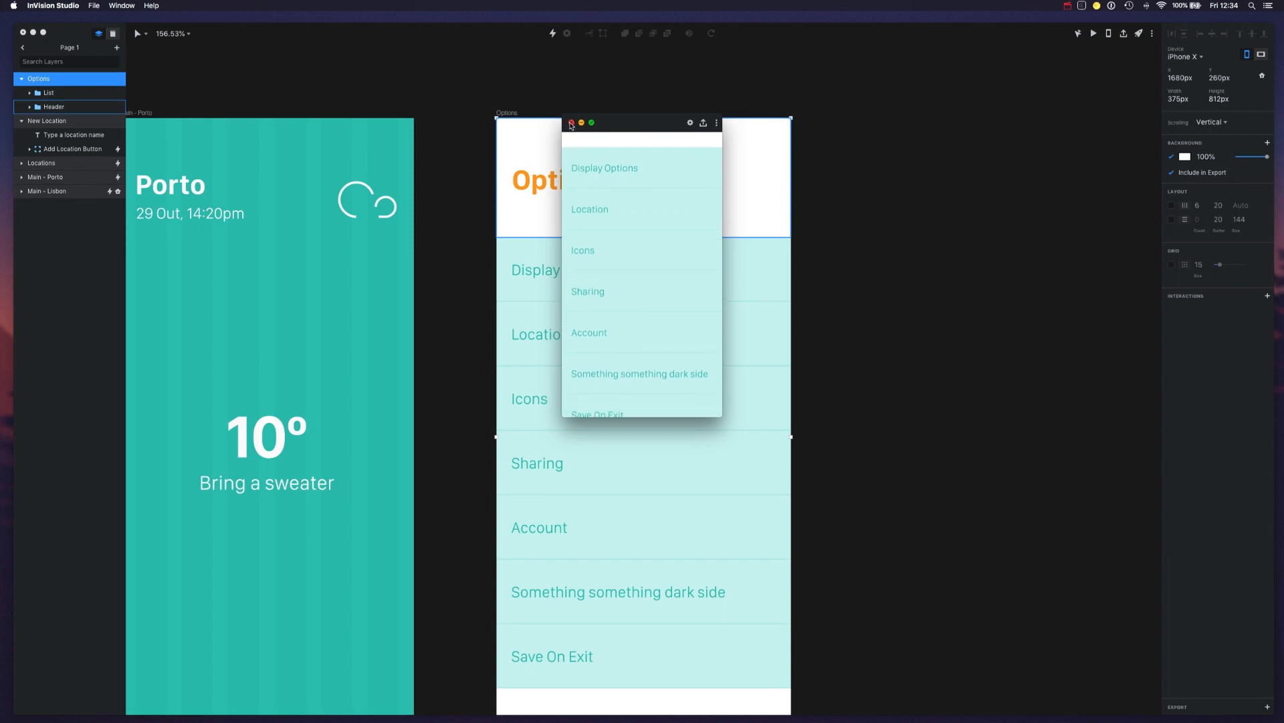
left_click(570, 122)
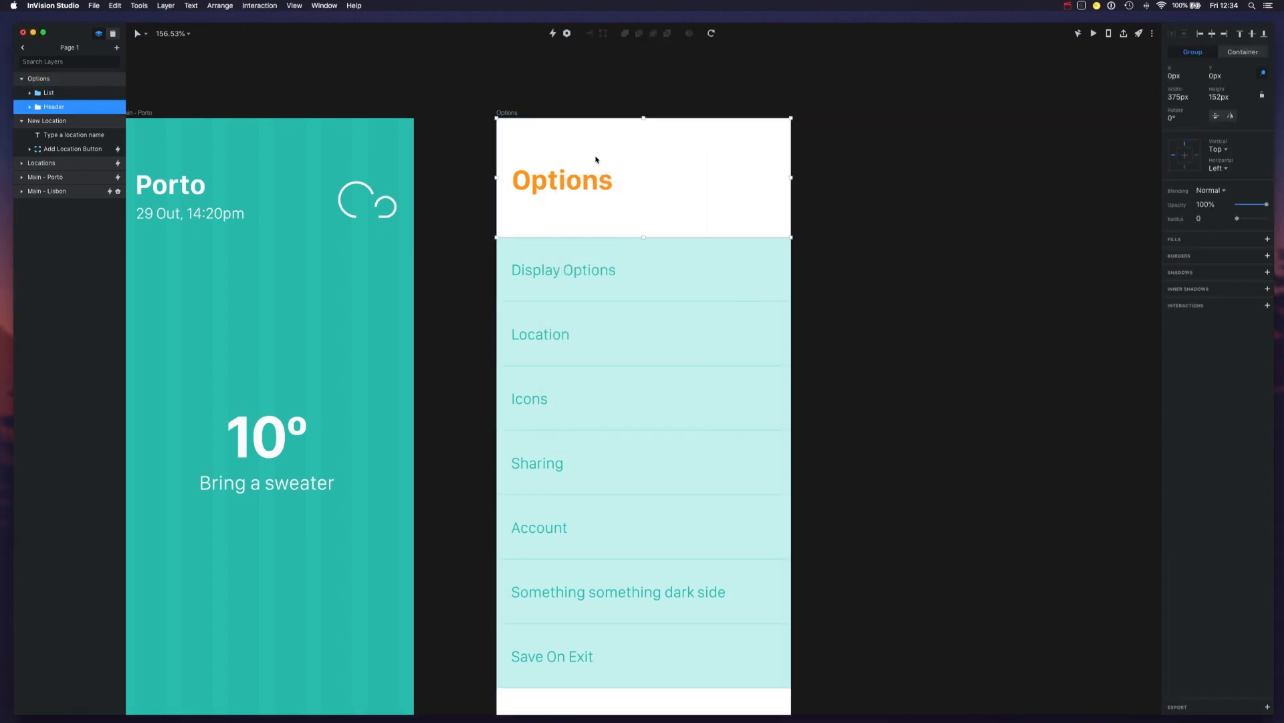
Step: Bring up the arrangement options for the Header group on the canvas
right_click(597, 160)
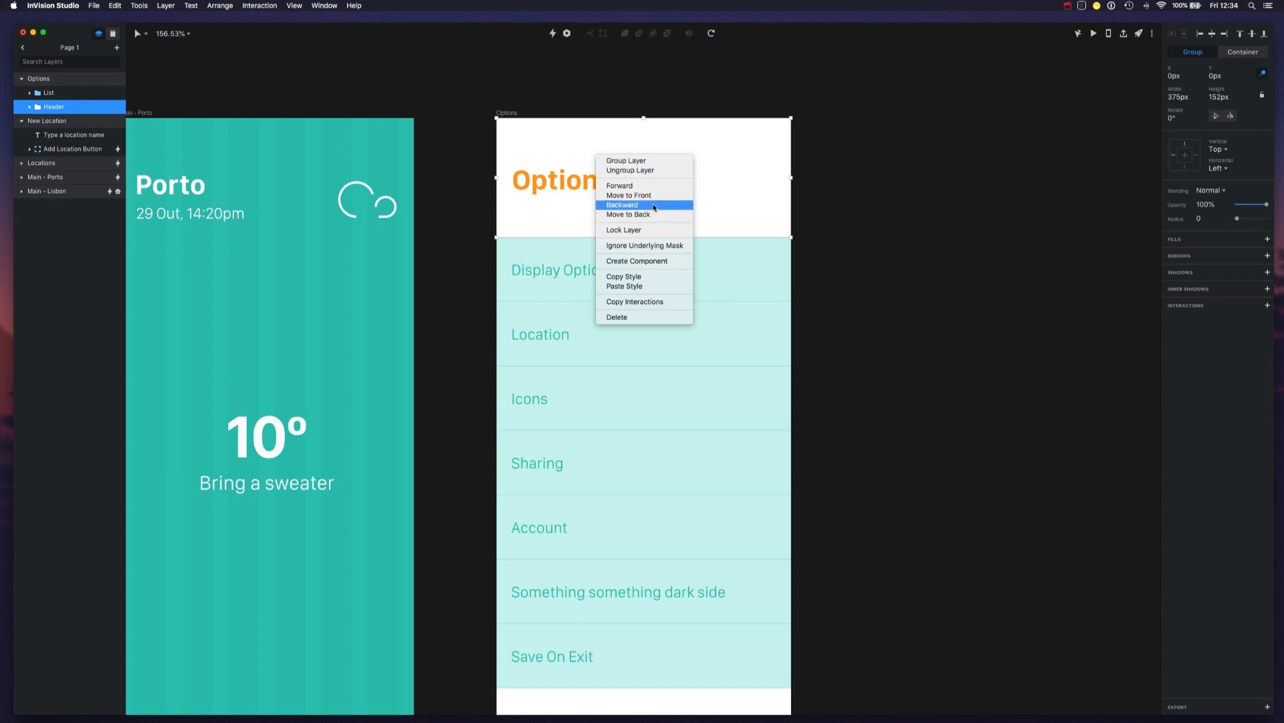
mouse_move(651, 195)
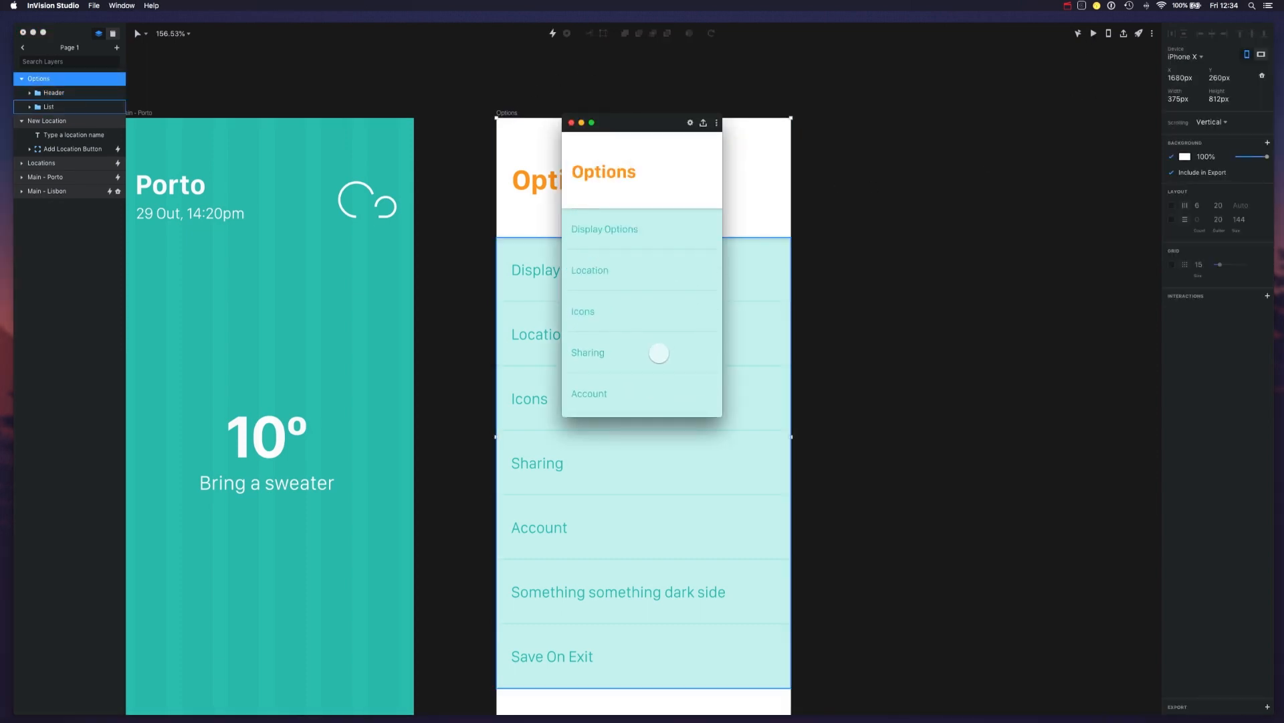
scroll("down", 3)
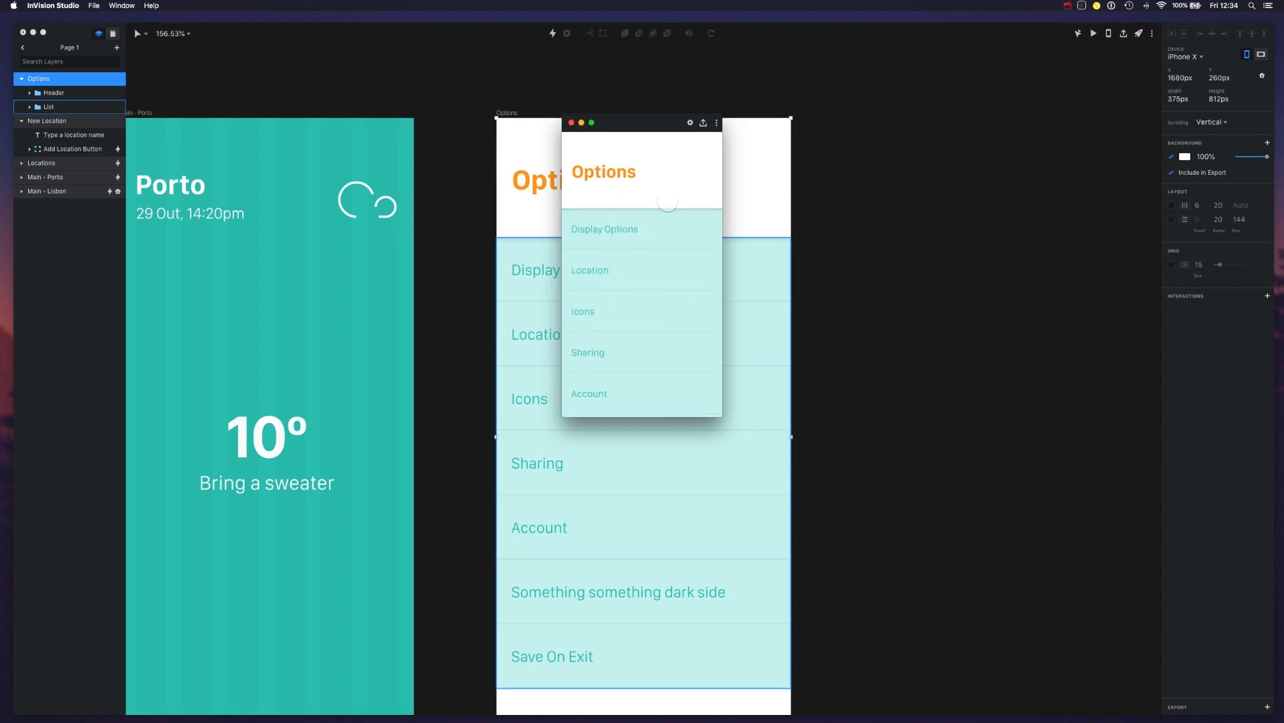
scroll("down", 3)
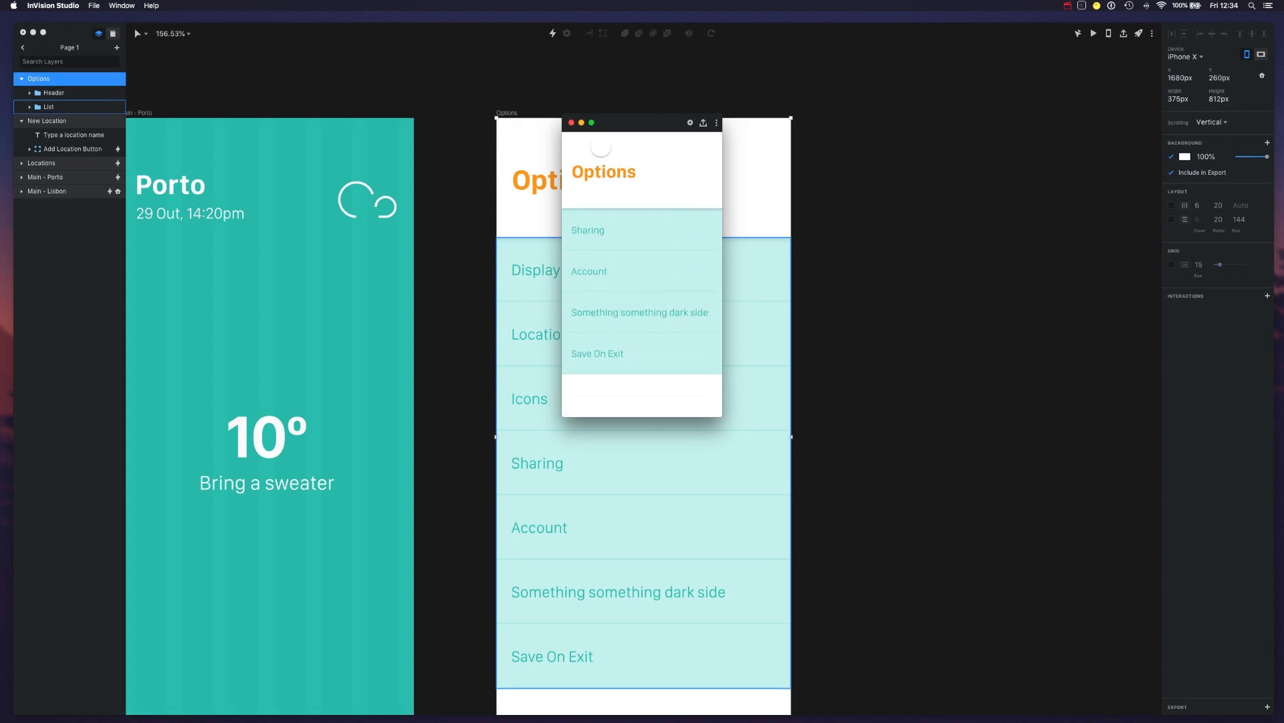